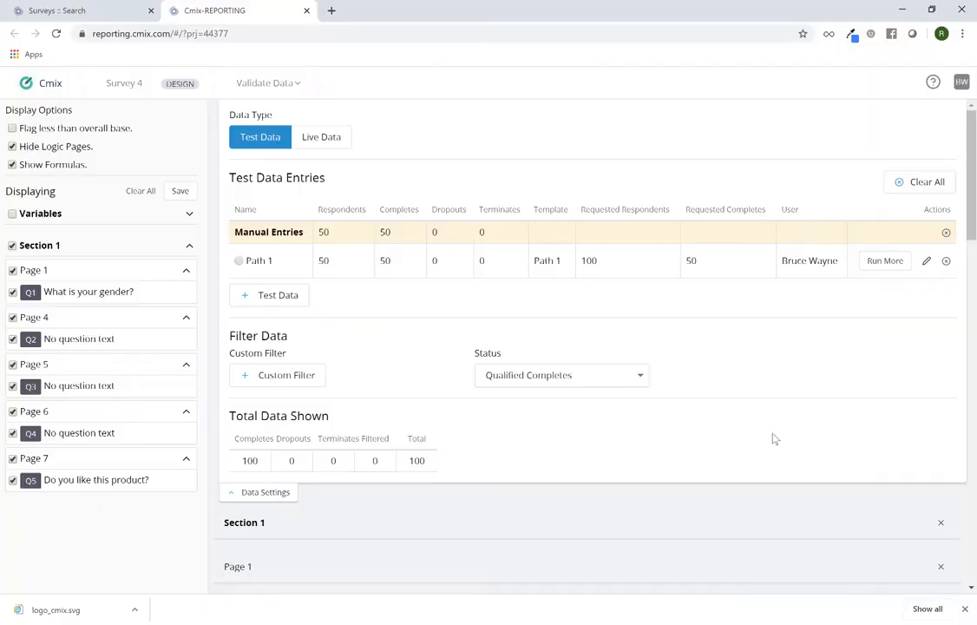
{"action": "mouse_move", "coordinate": [563, 279]}
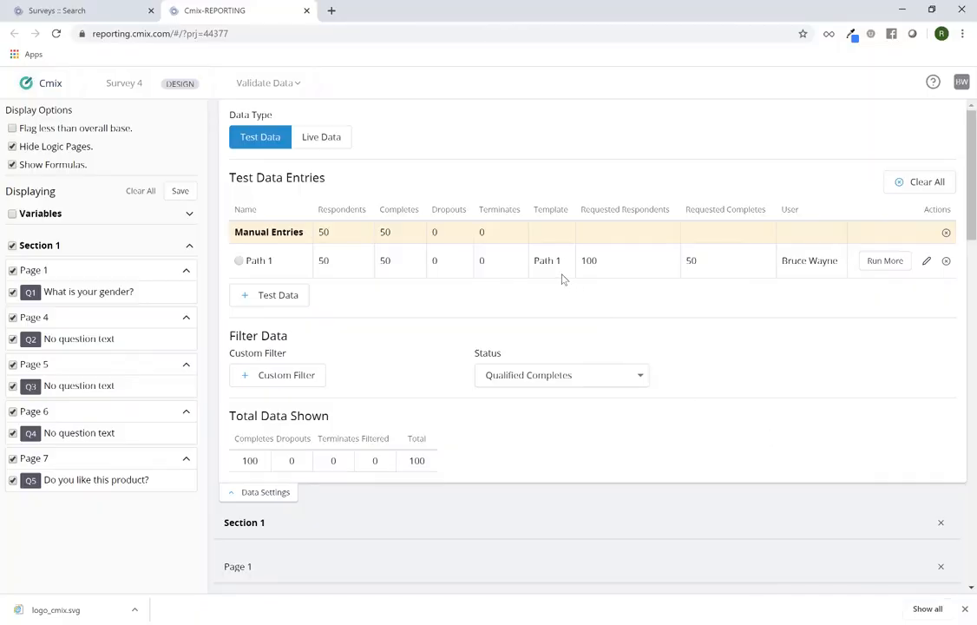
{"action": "mouse_move", "coordinate": [393, 242]}
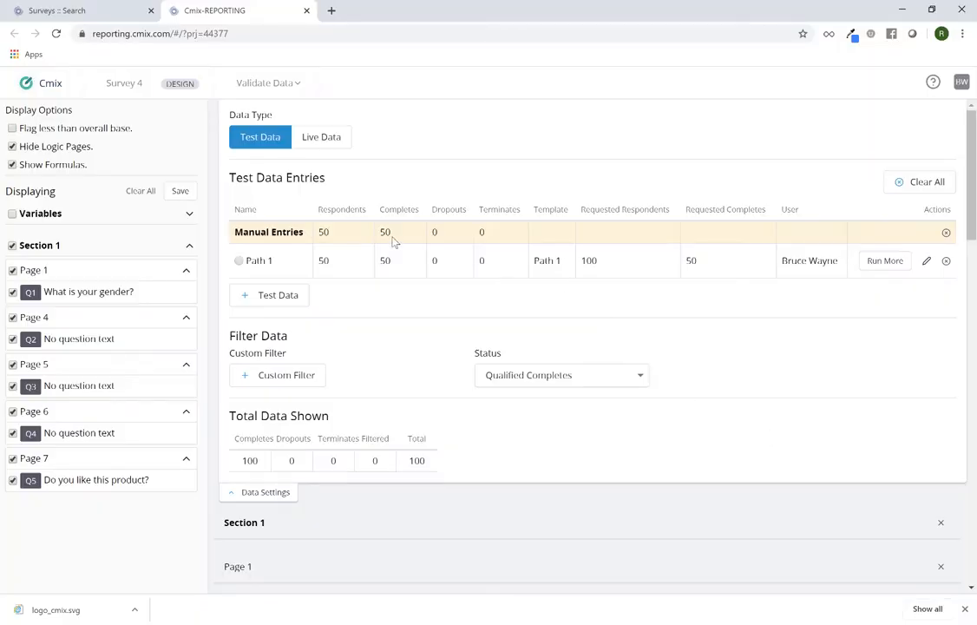
{"action": "mouse_move", "coordinate": [346, 272]}
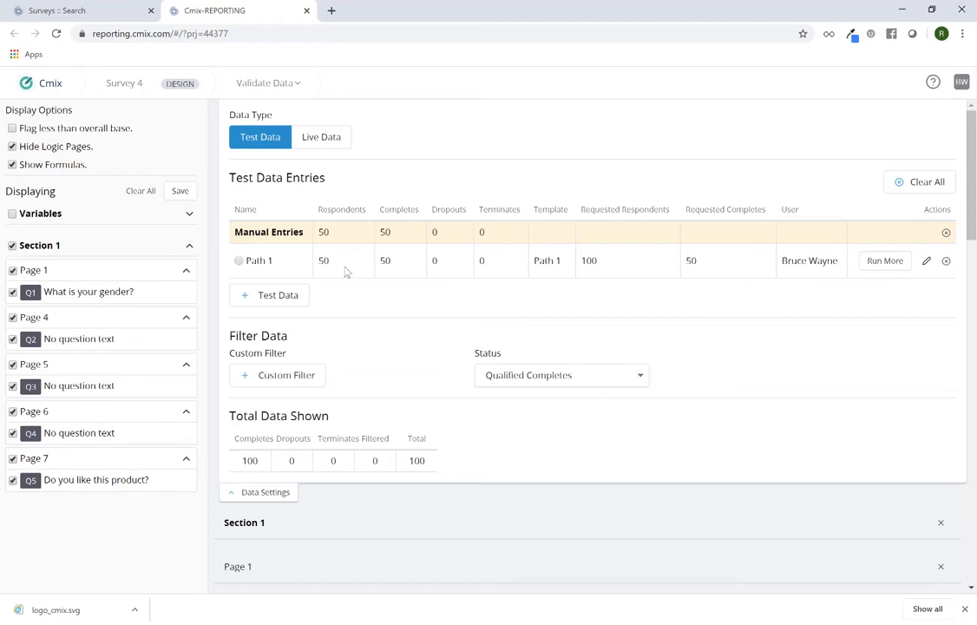
{"action": "mouse_move", "coordinate": [545, 283]}
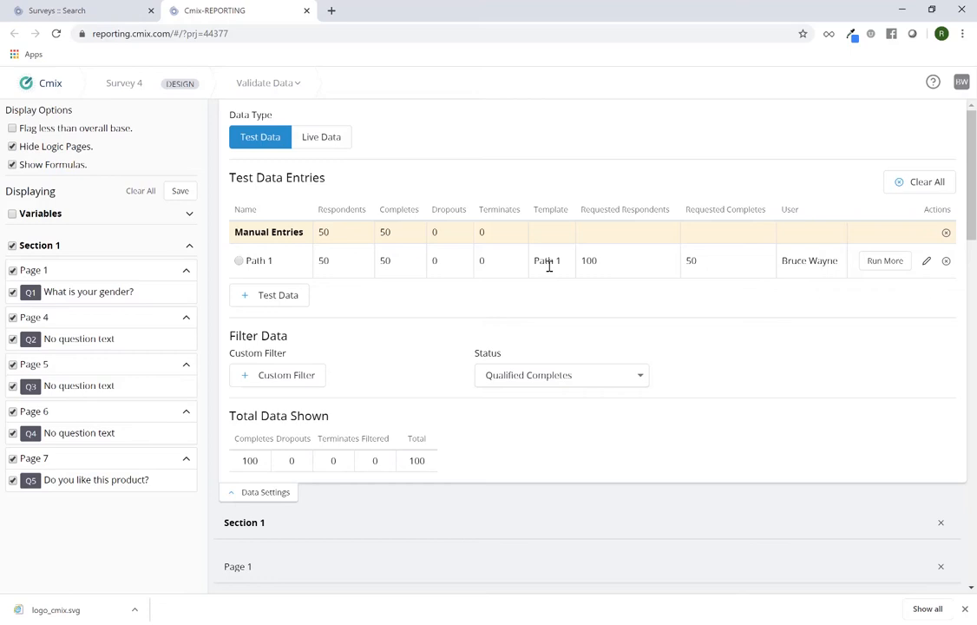
{"action": "mouse_move", "coordinate": [424, 287]}
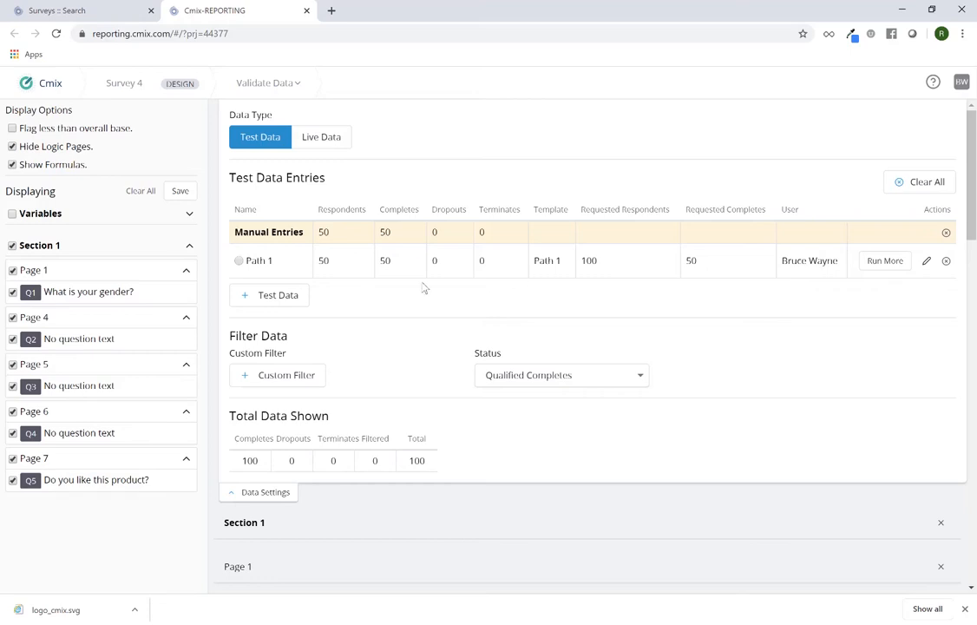
{"action": "mouse_move", "coordinate": [449, 243]}
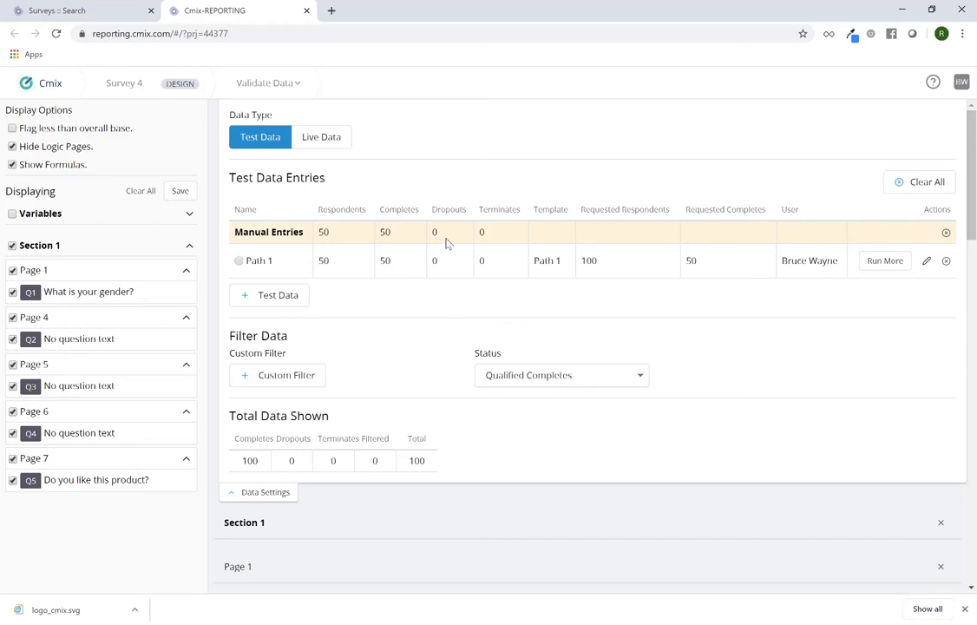
{"action": "mouse_move", "coordinate": [865, 214]}
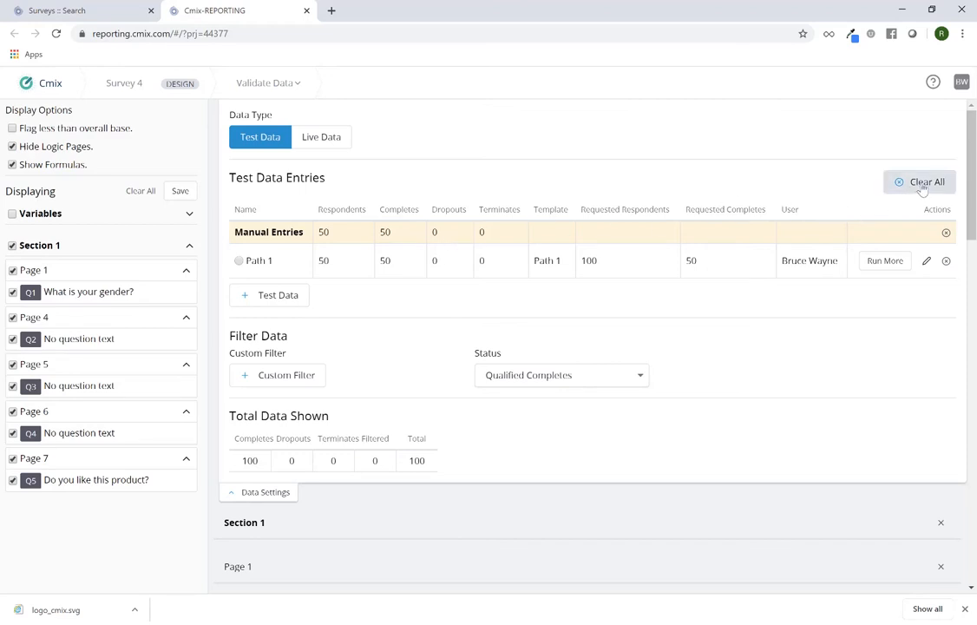
- Clear all of Survey 4's test data, confirming the notice so entry counts and totals drop to zero
{"action": "left_click", "coordinate": [926, 181]}
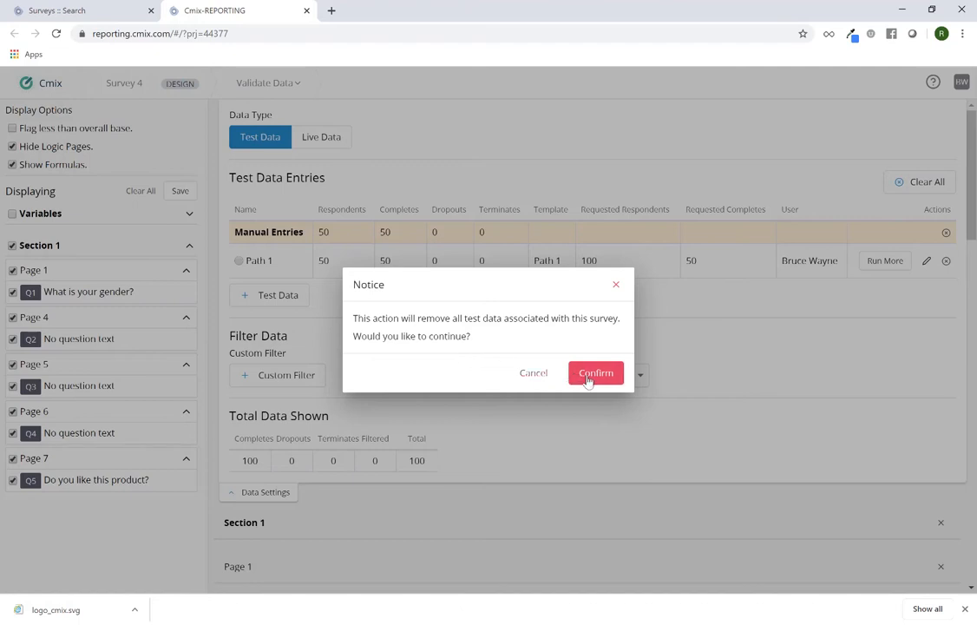
{"action": "left_click", "coordinate": [595, 372]}
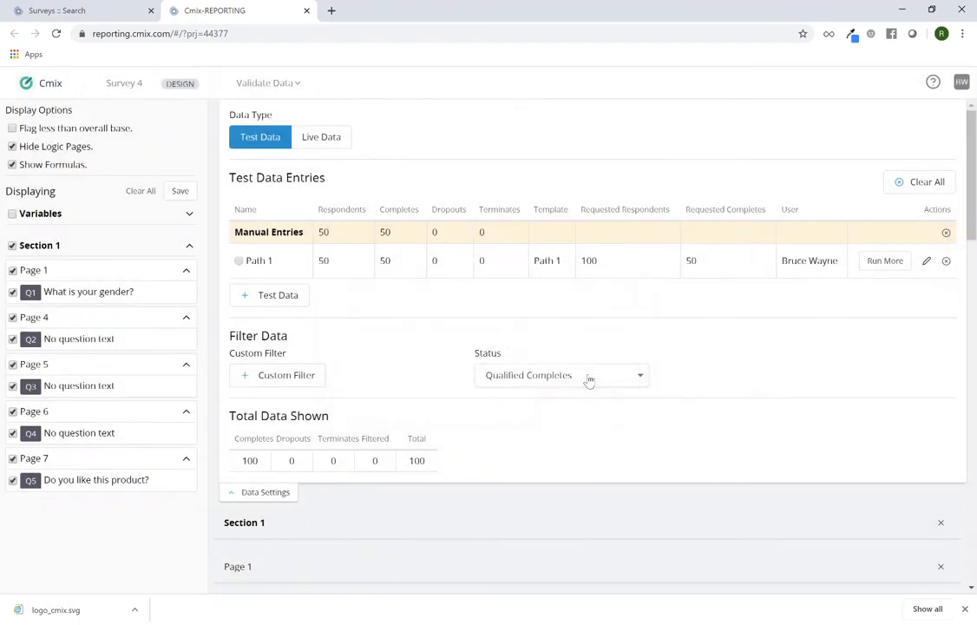
{"action": "left_click", "coordinate": [921, 182]}
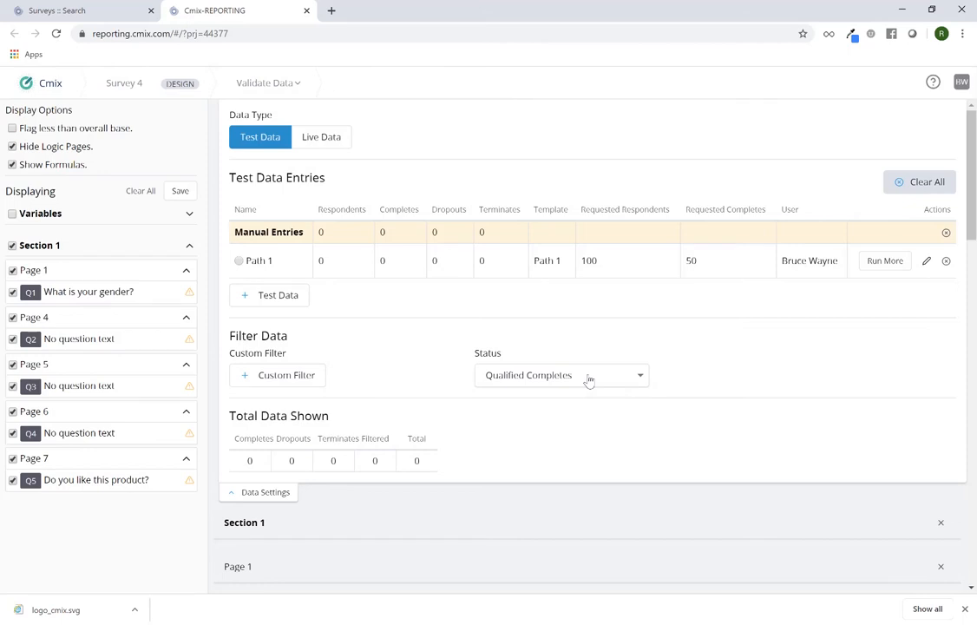
{"action": "mouse_move", "coordinate": [48, 54]}
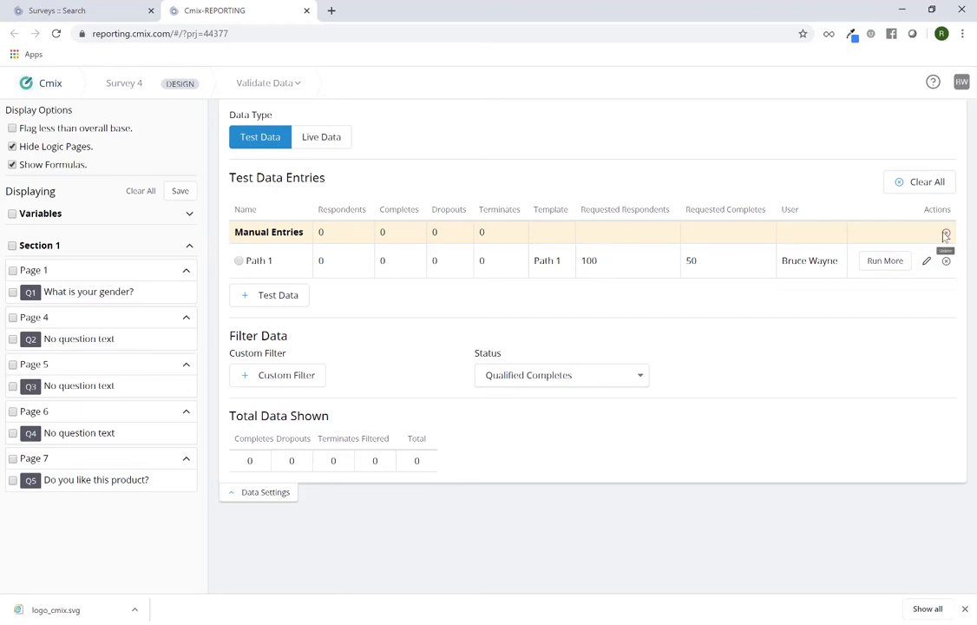
- Try removing the Manual Entries and Path 1 test data entries, agreeing to delete all test data
{"action": "left_click", "coordinate": [945, 232]}
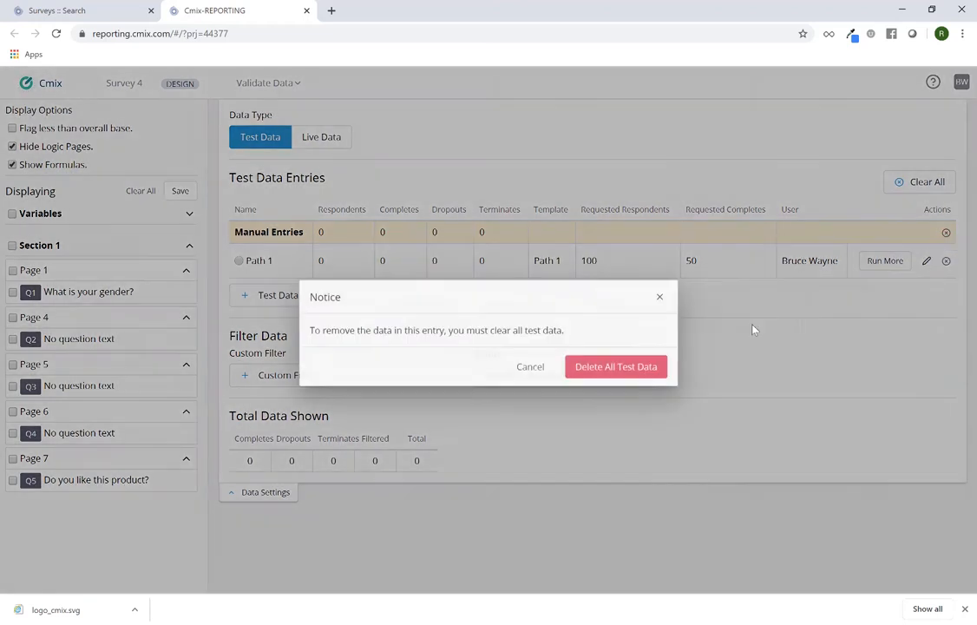
{"action": "left_click", "coordinate": [616, 365]}
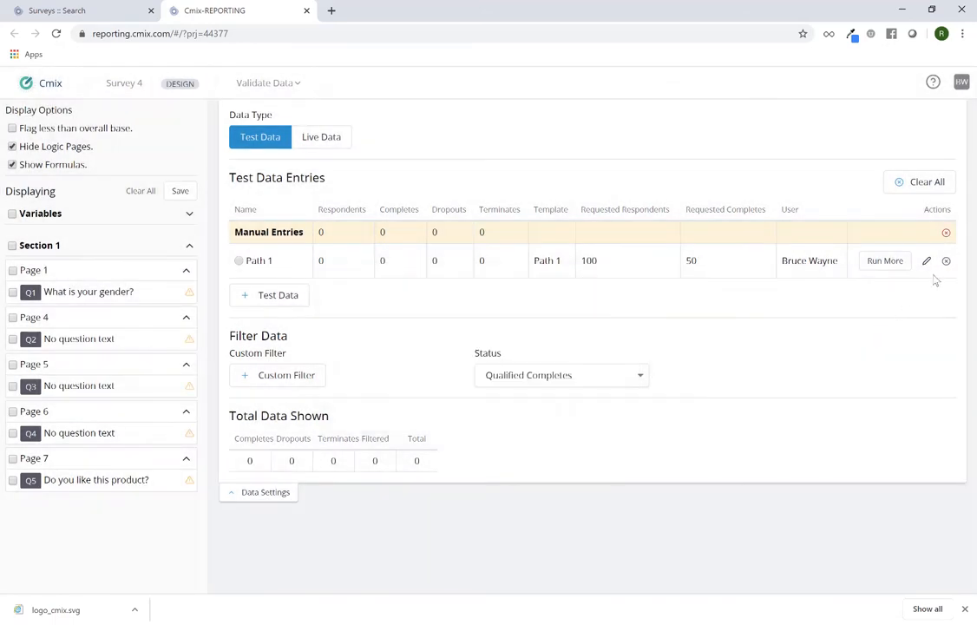
{"action": "left_click", "coordinate": [946, 261]}
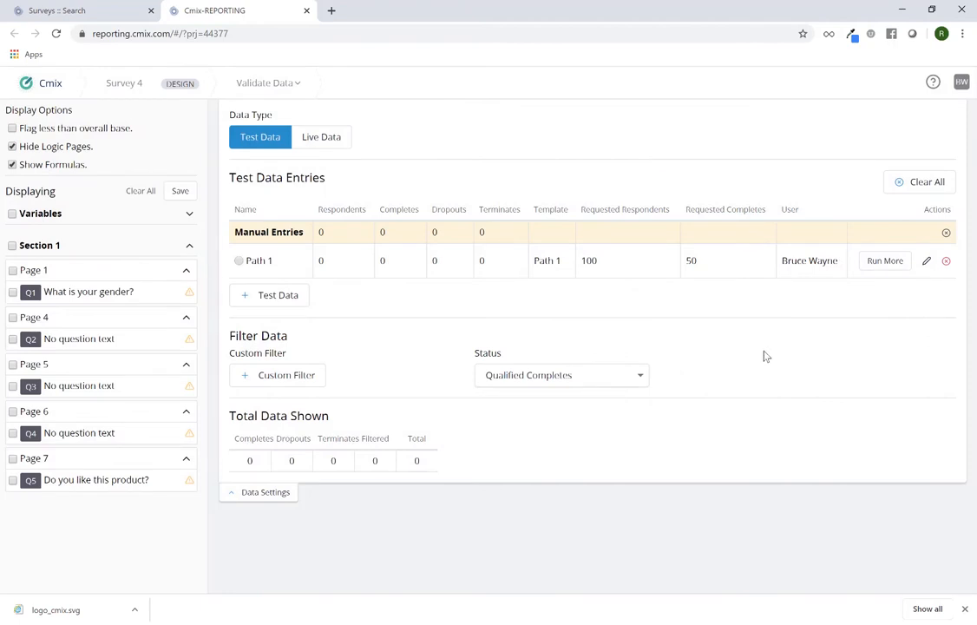
{"action": "mouse_move", "coordinate": [231, 142]}
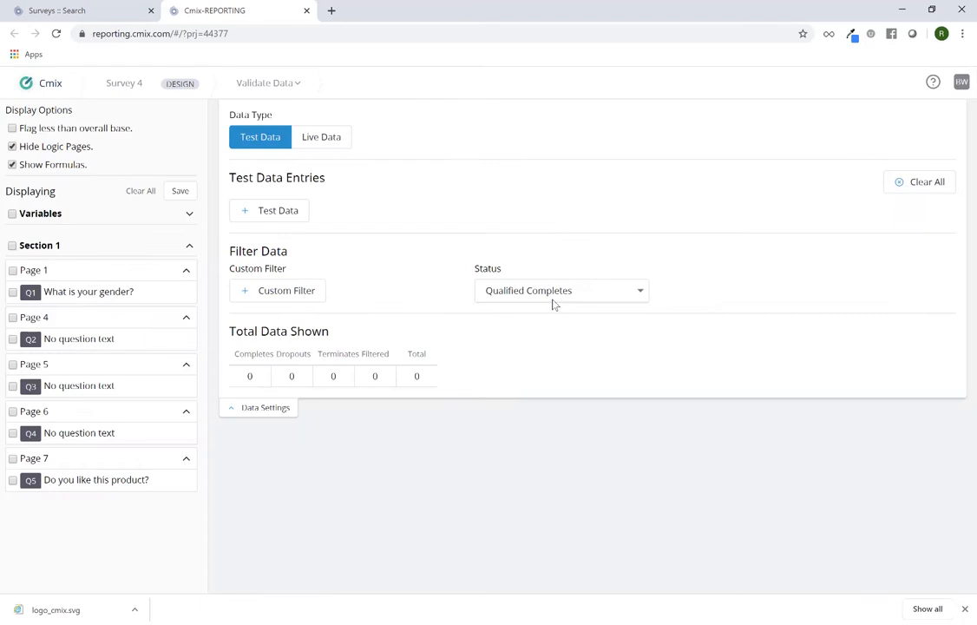
{"action": "mouse_move", "coordinate": [614, 252]}
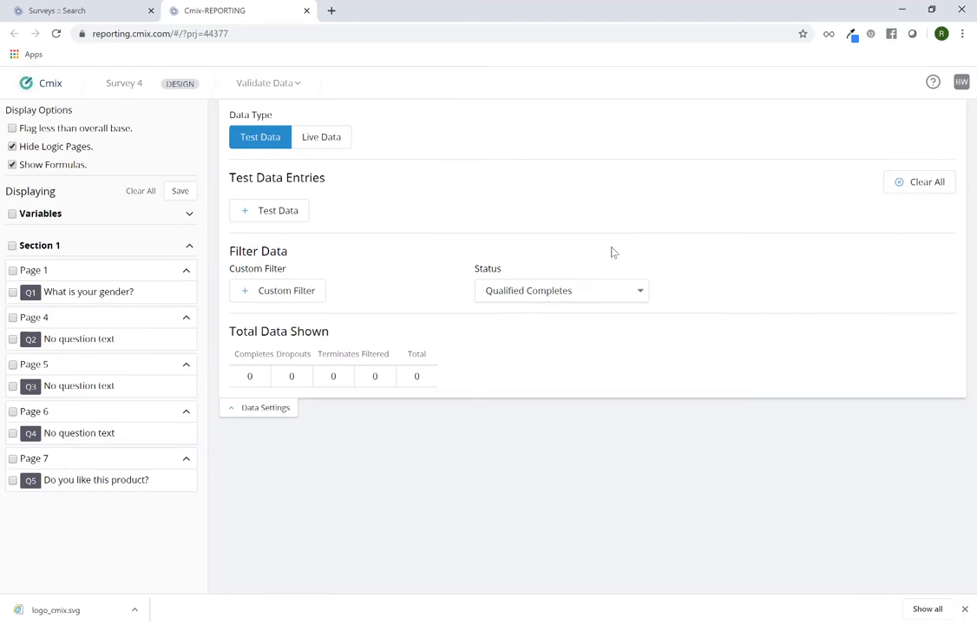
{"action": "mouse_move", "coordinate": [322, 378]}
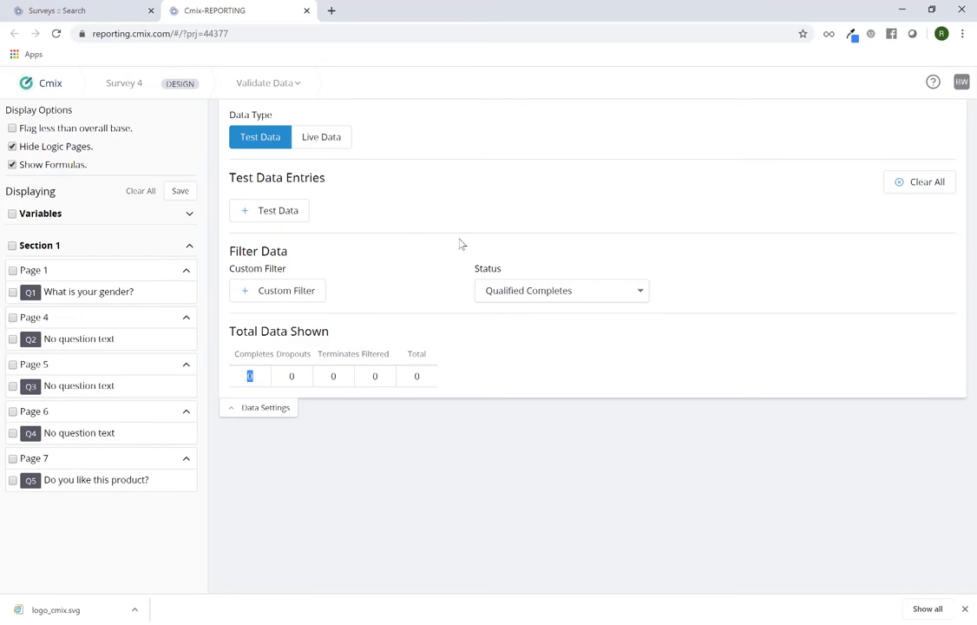
{"action": "mouse_move", "coordinate": [431, 380]}
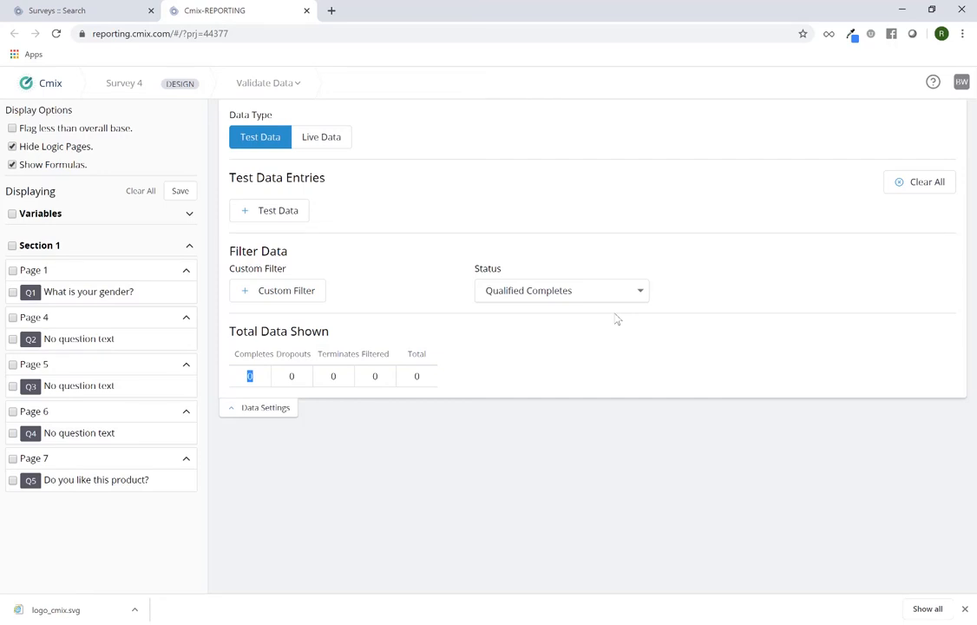
{"action": "mouse_move", "coordinate": [560, 266]}
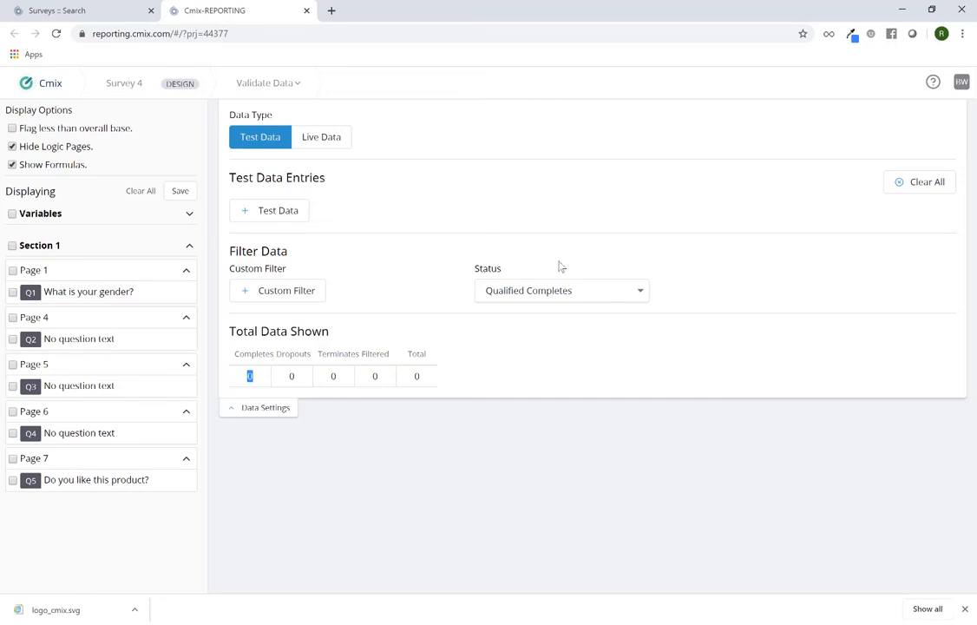
{"action": "mouse_move", "coordinate": [742, 280]}
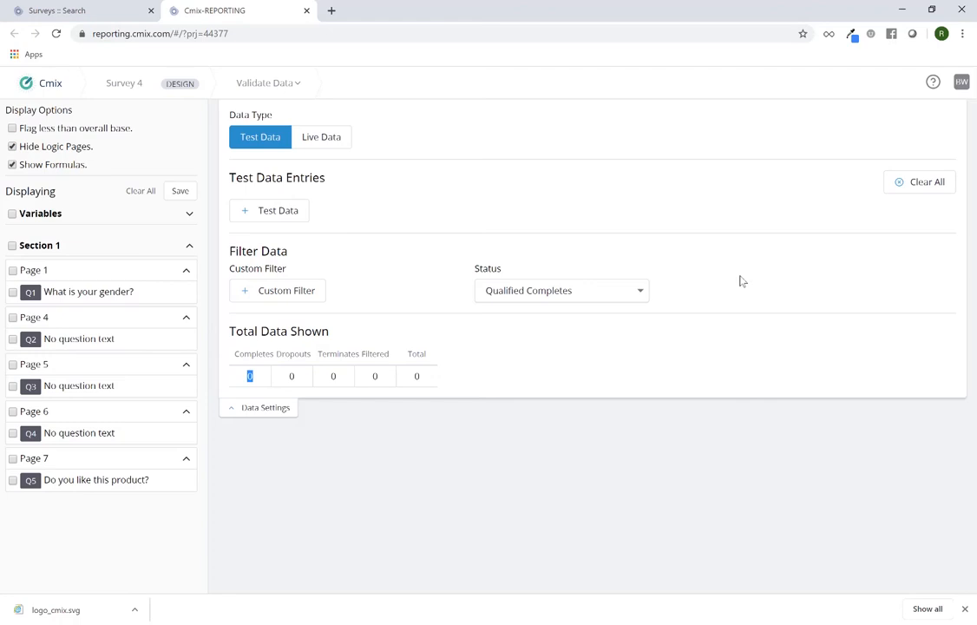
{"action": "mouse_move", "coordinate": [450, 327]}
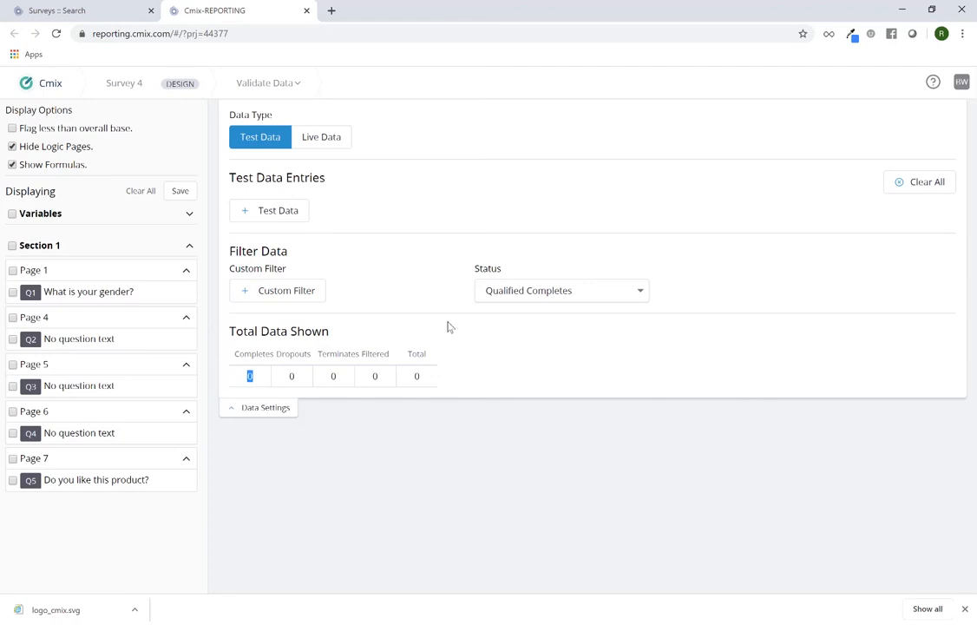
{"action": "mouse_move", "coordinate": [554, 466]}
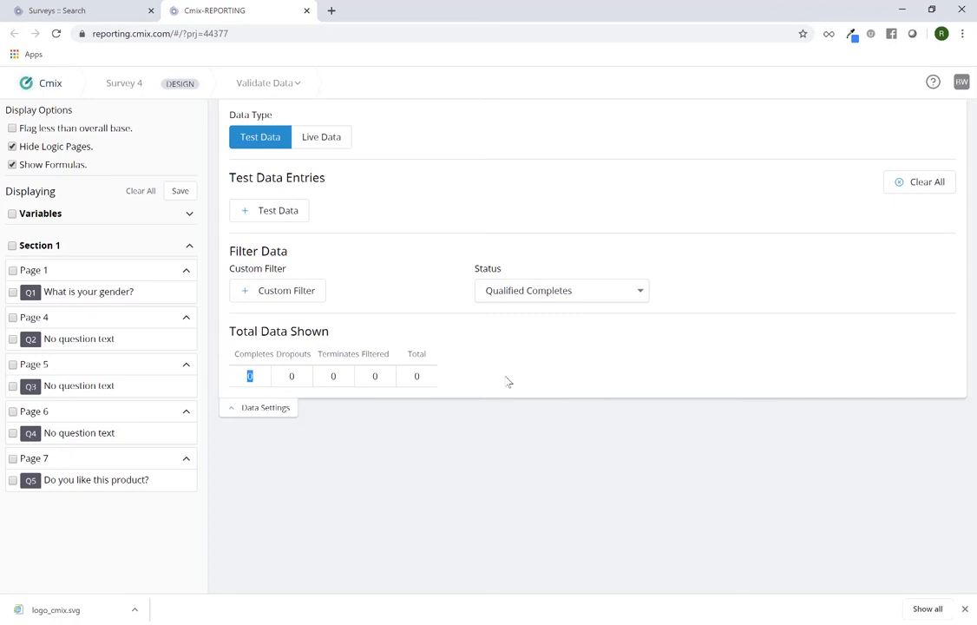
{"action": "mouse_move", "coordinate": [507, 382]}
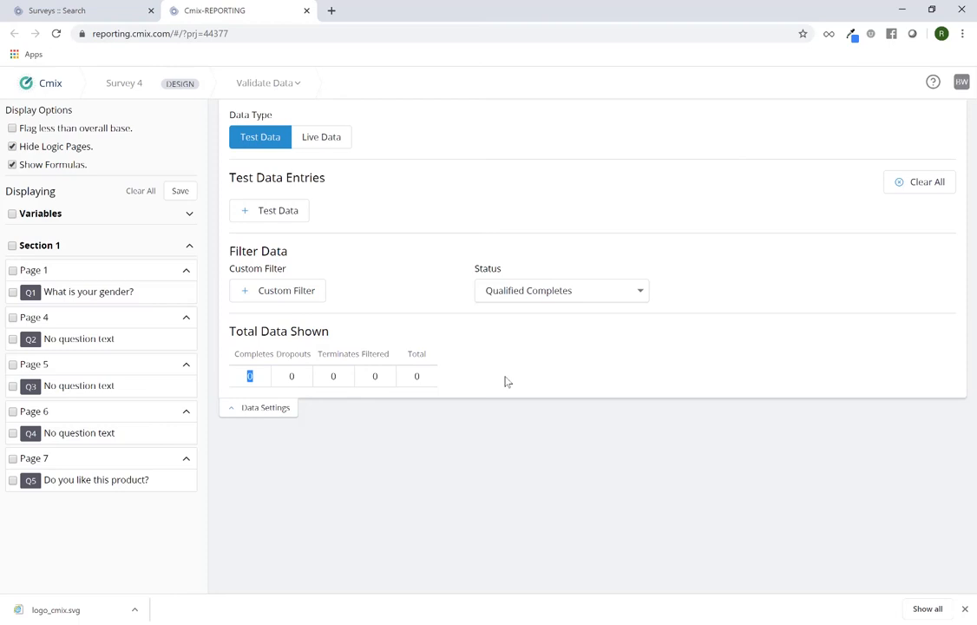
{"action": "mouse_move", "coordinate": [939, 214]}
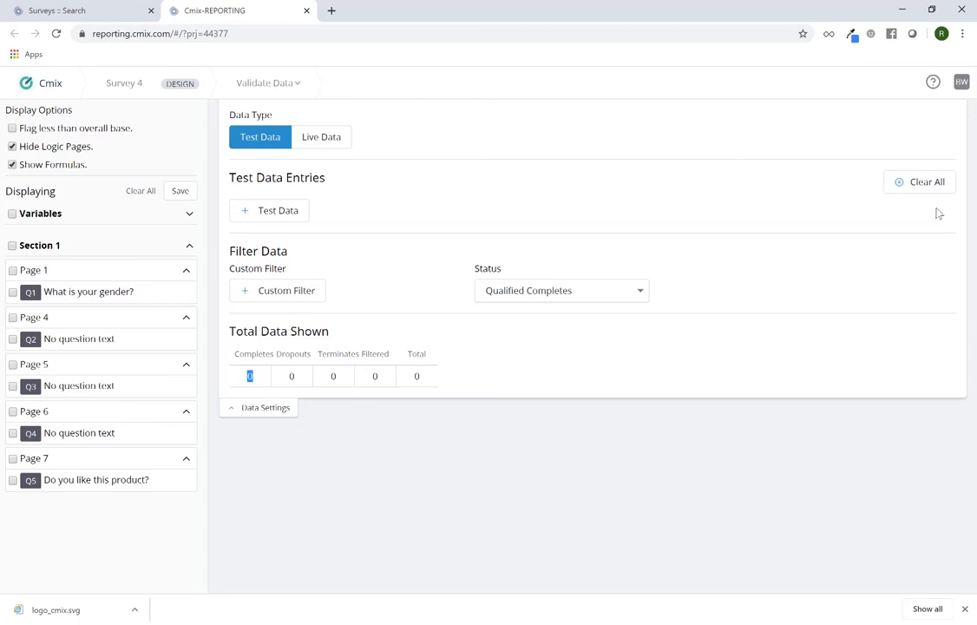
{"action": "mouse_move", "coordinate": [664, 265]}
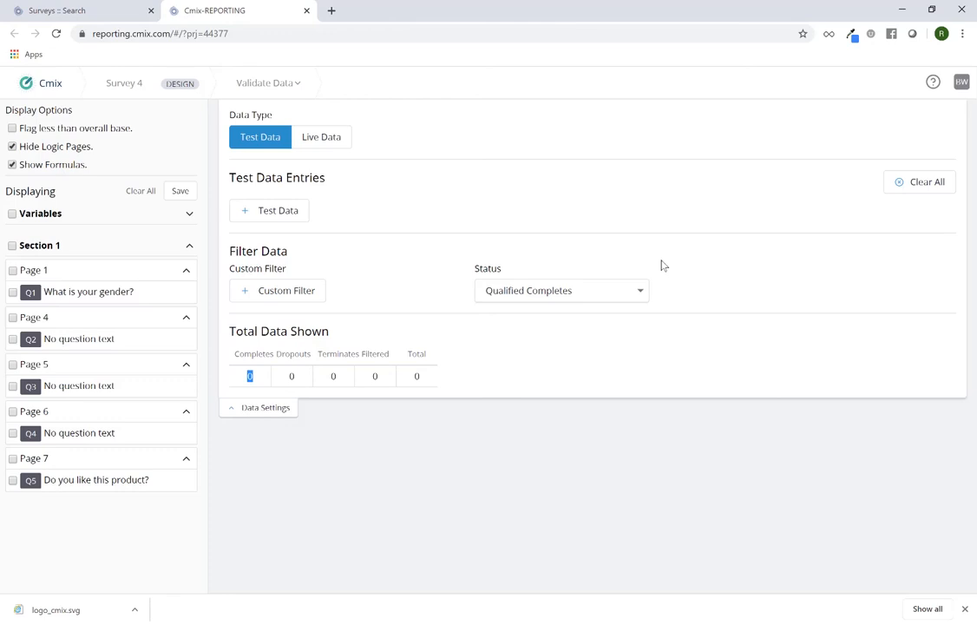
{"action": "mouse_move", "coordinate": [638, 336]}
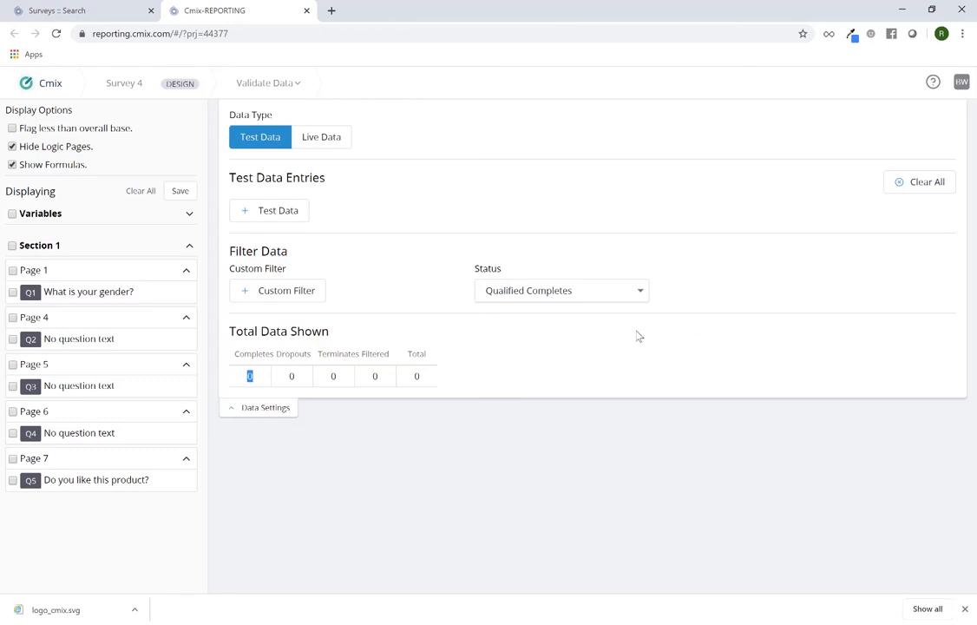
{"action": "mouse_move", "coordinate": [633, 335]}
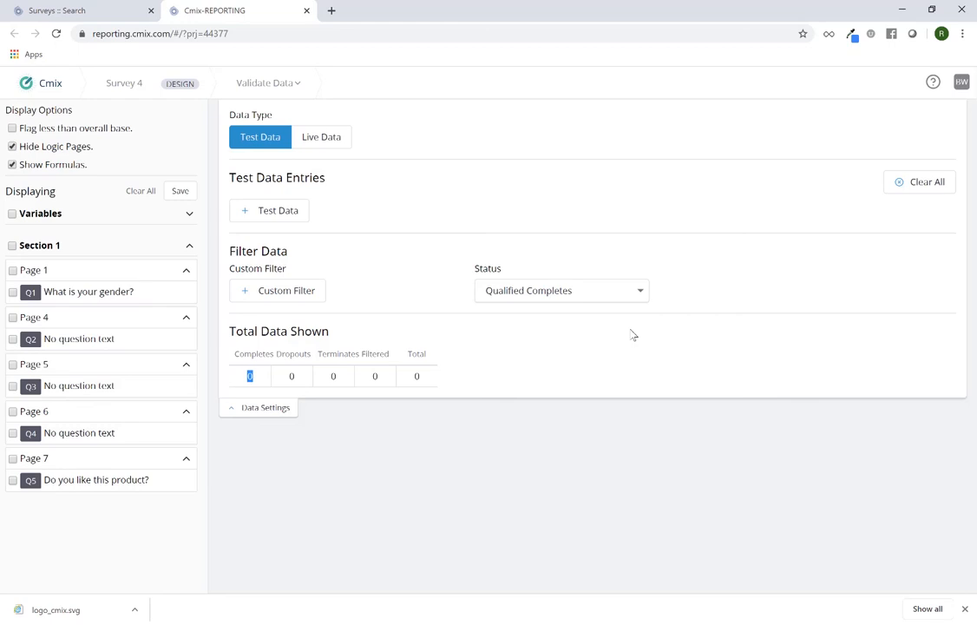
{"action": "mouse_move", "coordinate": [920, 181]}
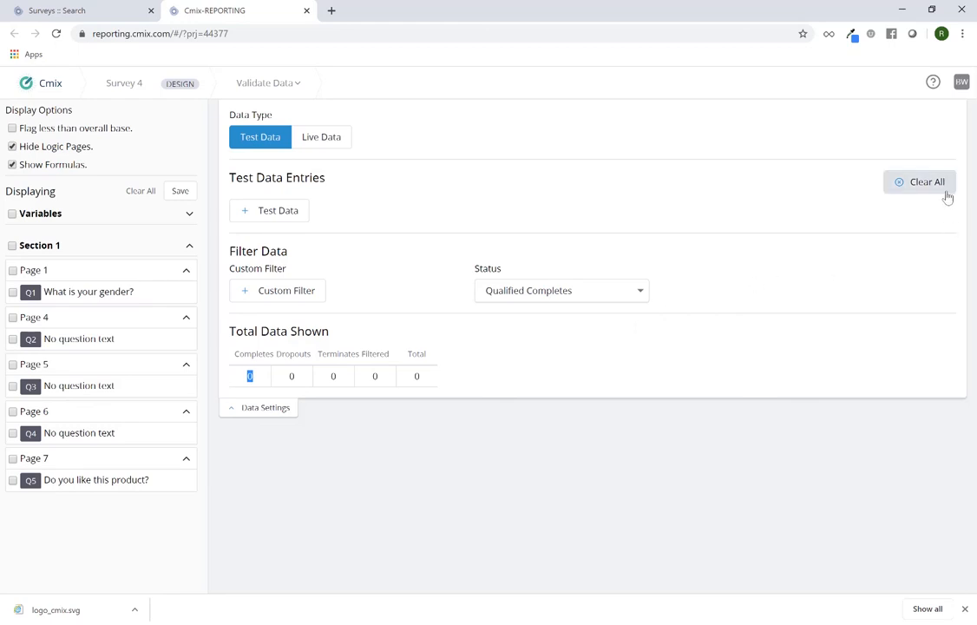
{"action": "mouse_move", "coordinate": [888, 227]}
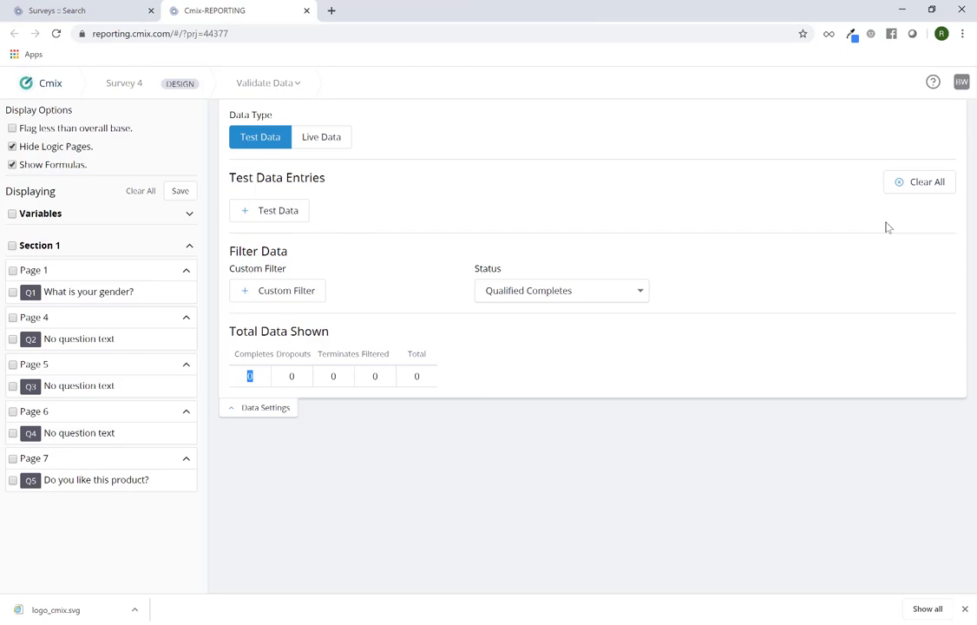
{"action": "mouse_move", "coordinate": [903, 211]}
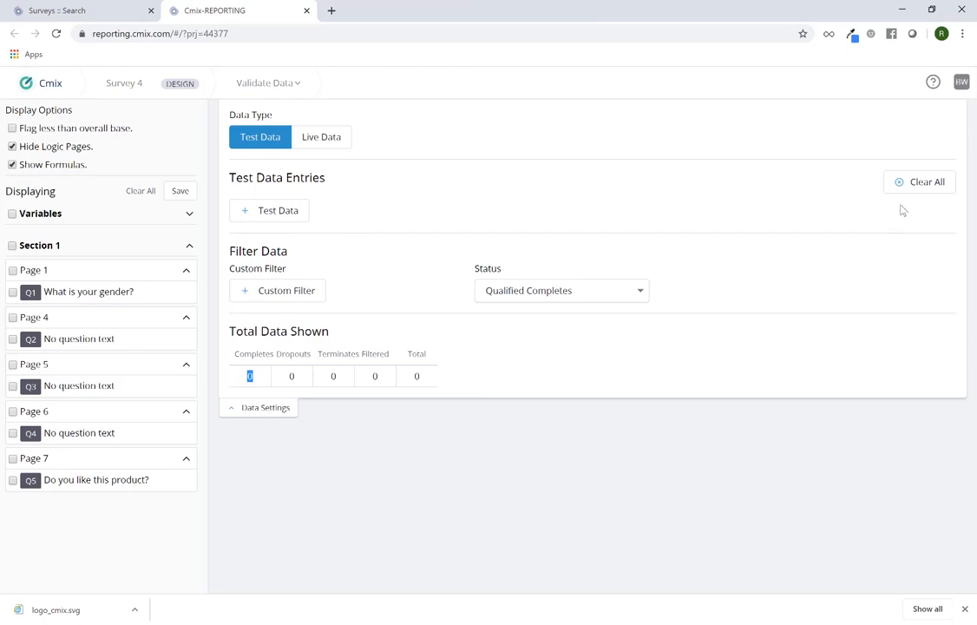
{"action": "mouse_move", "coordinate": [893, 238]}
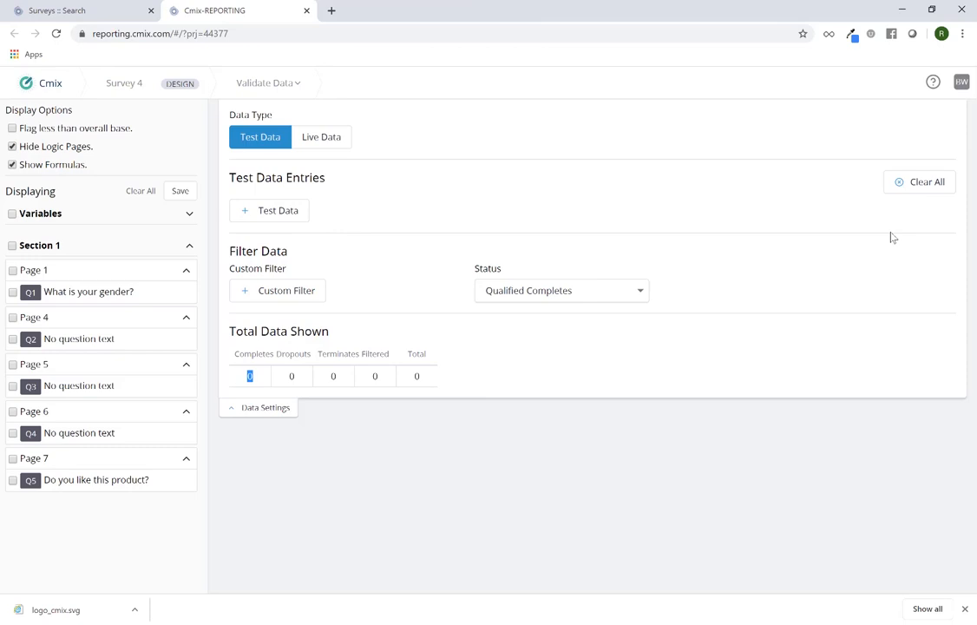
{"action": "mouse_move", "coordinate": [870, 223]}
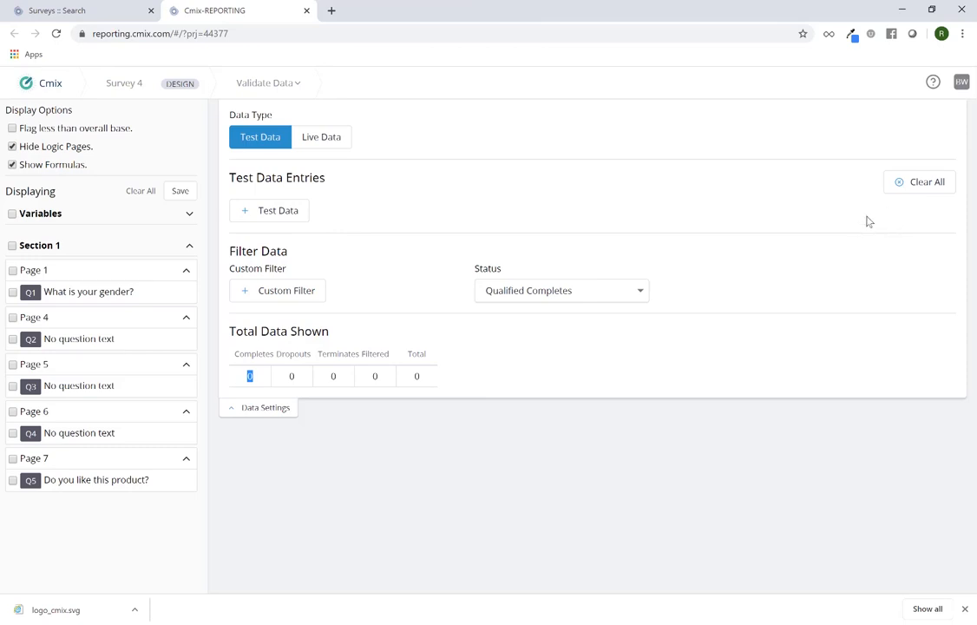
{"action": "mouse_move", "coordinate": [873, 226]}
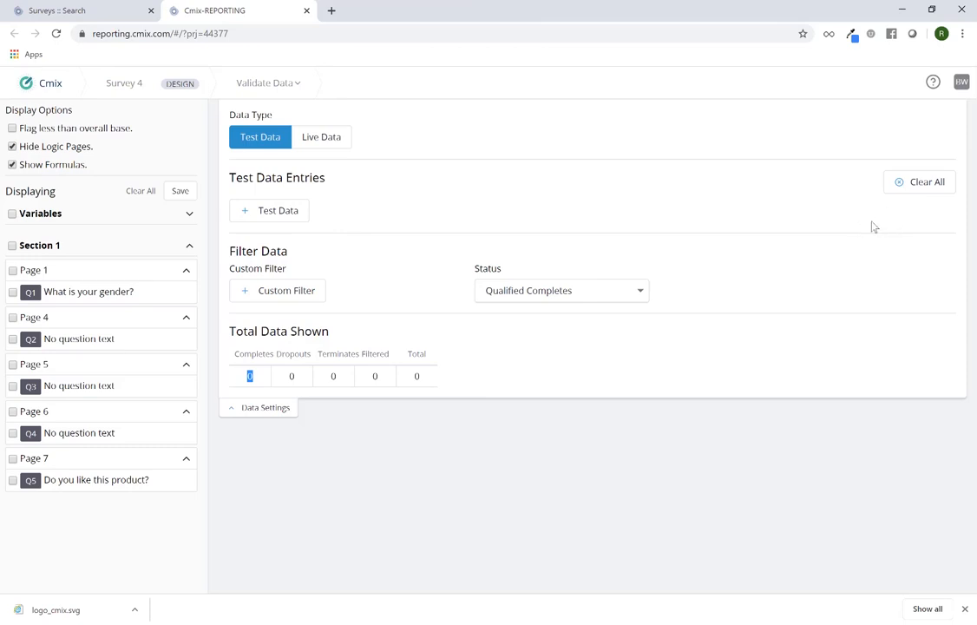